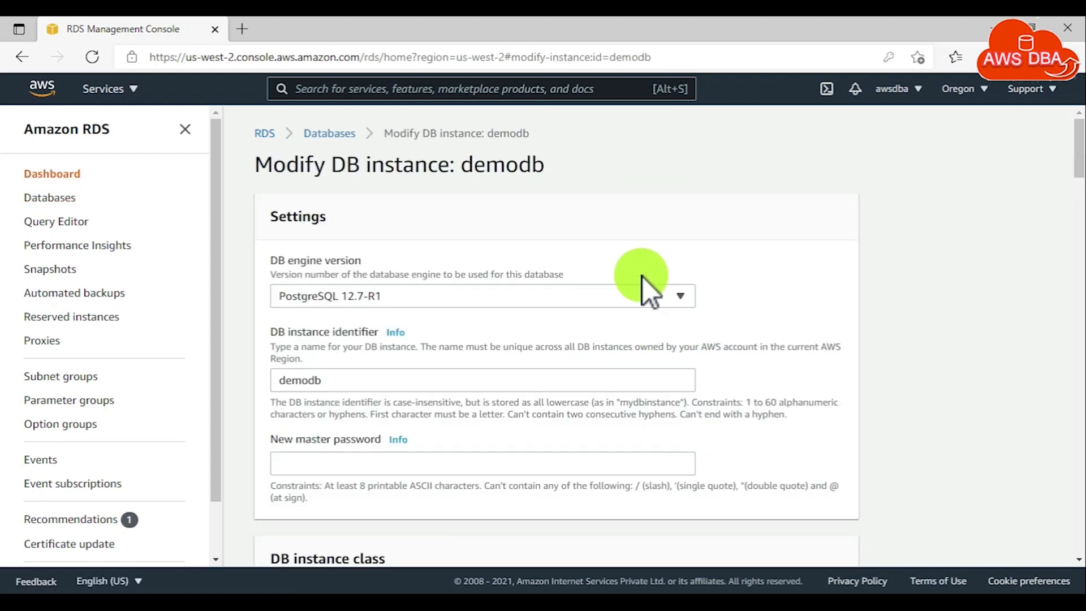
# Step: Remove the default security group from demodb's Connectivity settings so demodb-sg replaces it
pyautogui.scroll(-3)
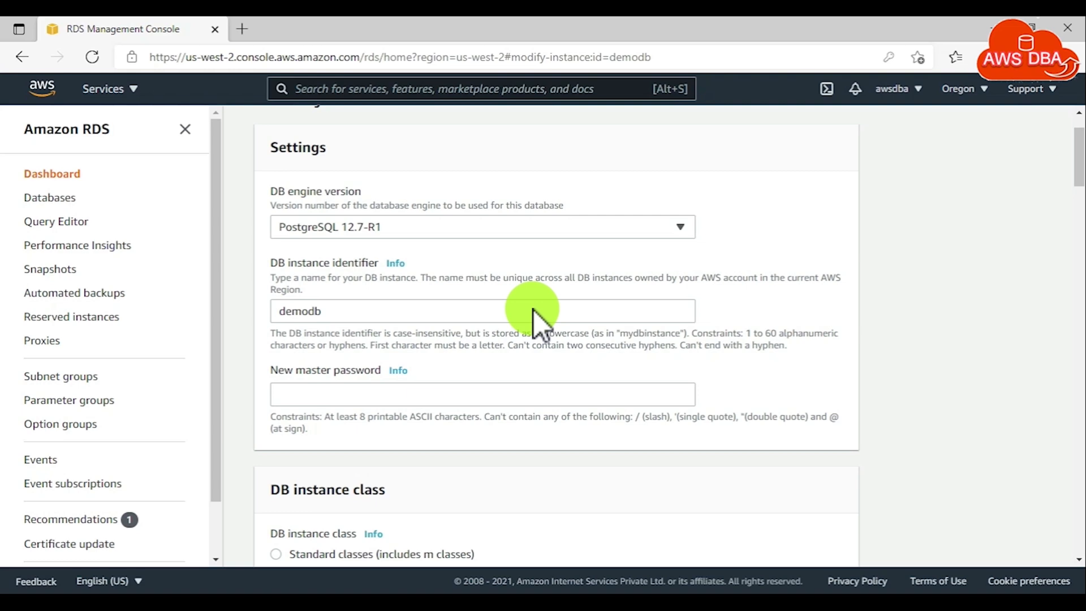
pyautogui.scroll(-3)
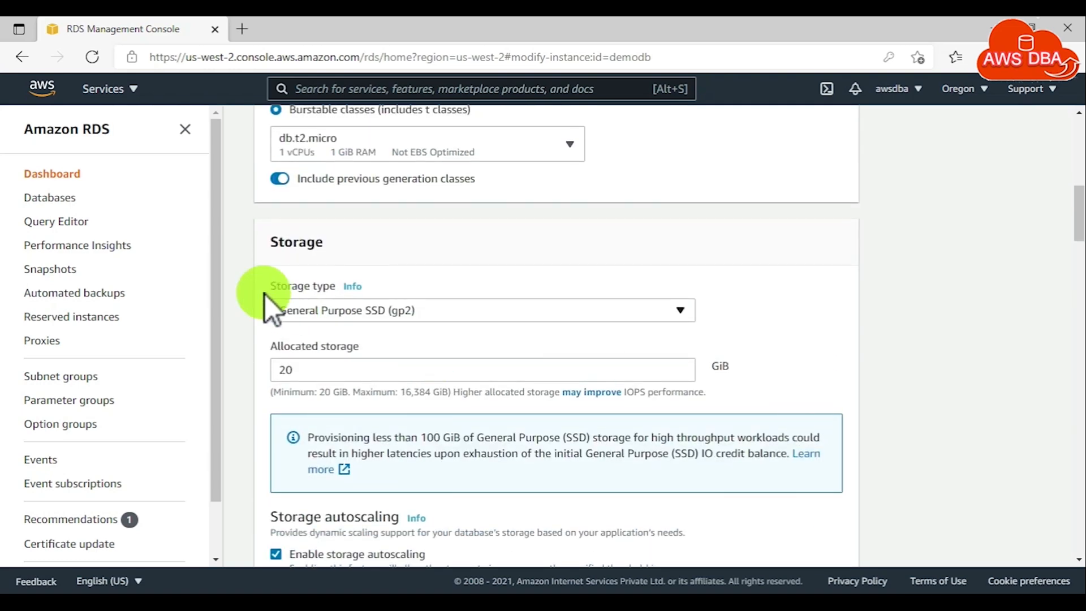
pyautogui.scroll(-3)
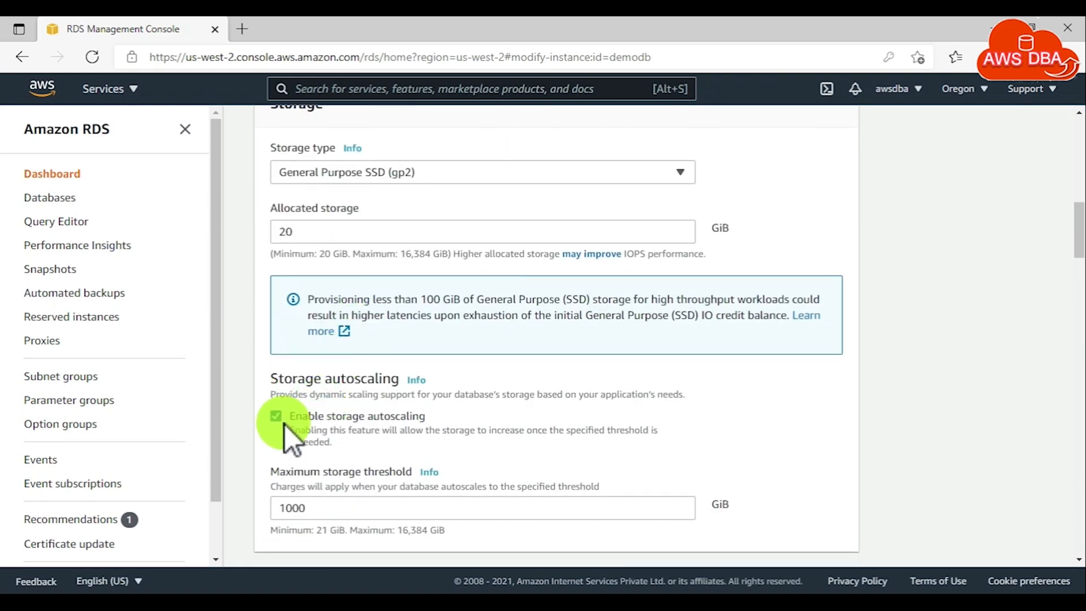
pyautogui.scroll(-3)
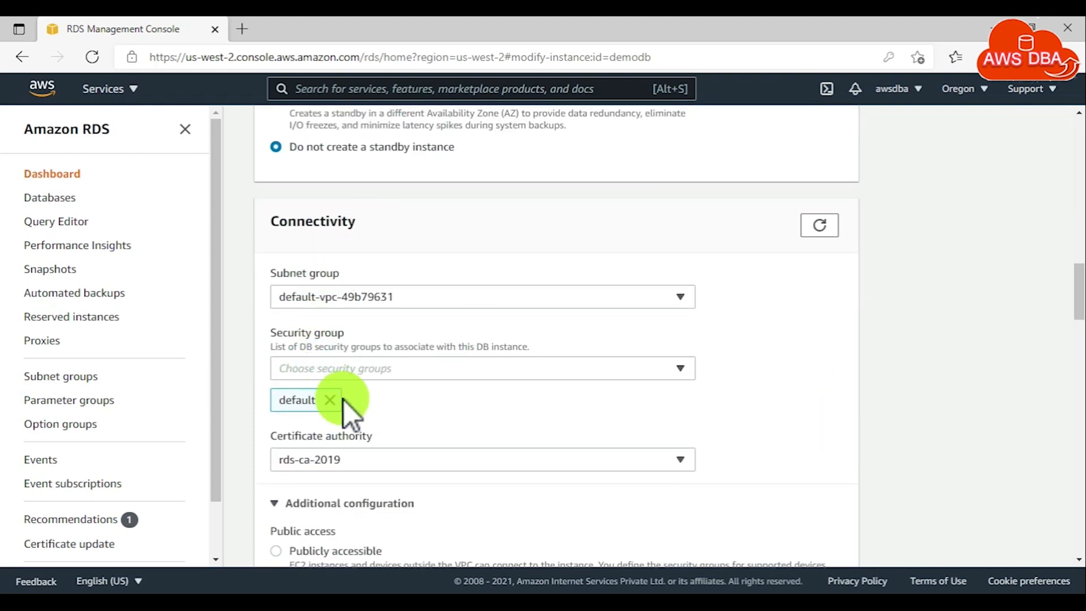
pyautogui.click(481, 368)
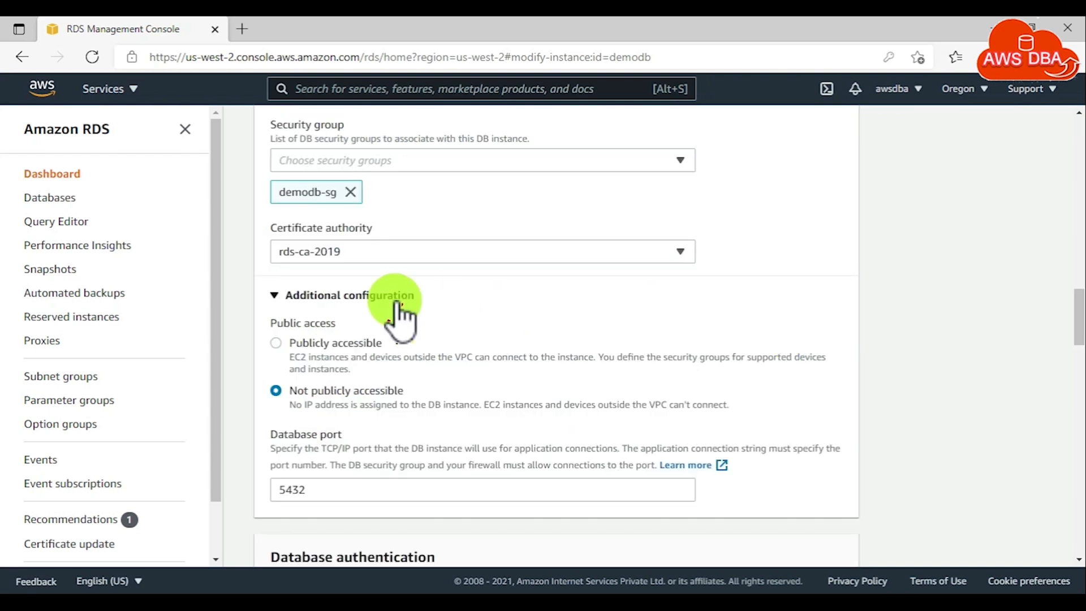
pyautogui.moveTo(277, 353)
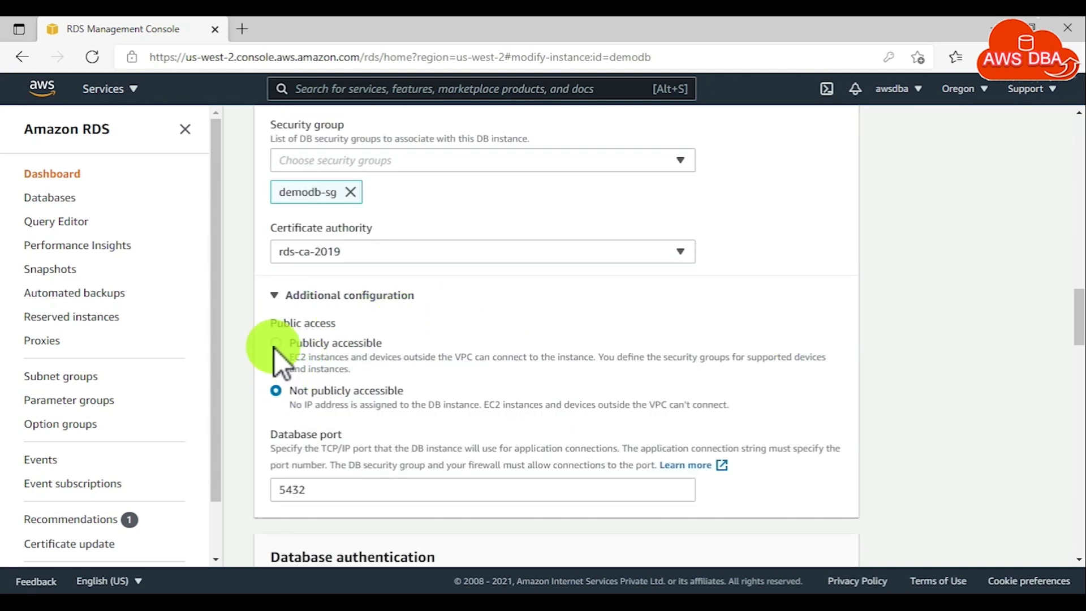
# Step: Set the DB parameter group to demodb-pg12 under Additional configuration
pyautogui.scroll(-3)
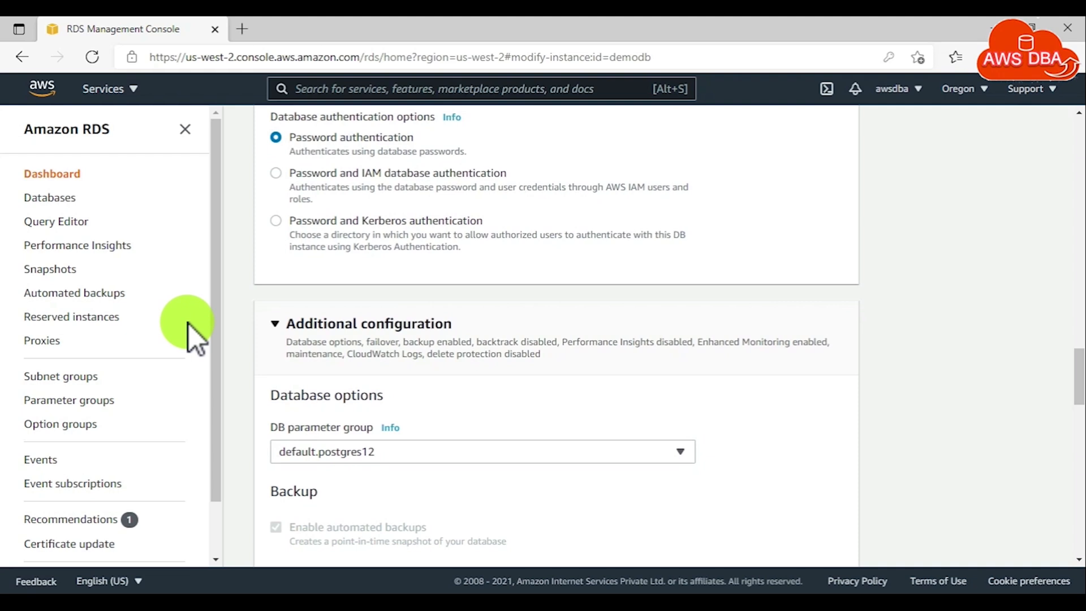
pyautogui.scroll(-3)
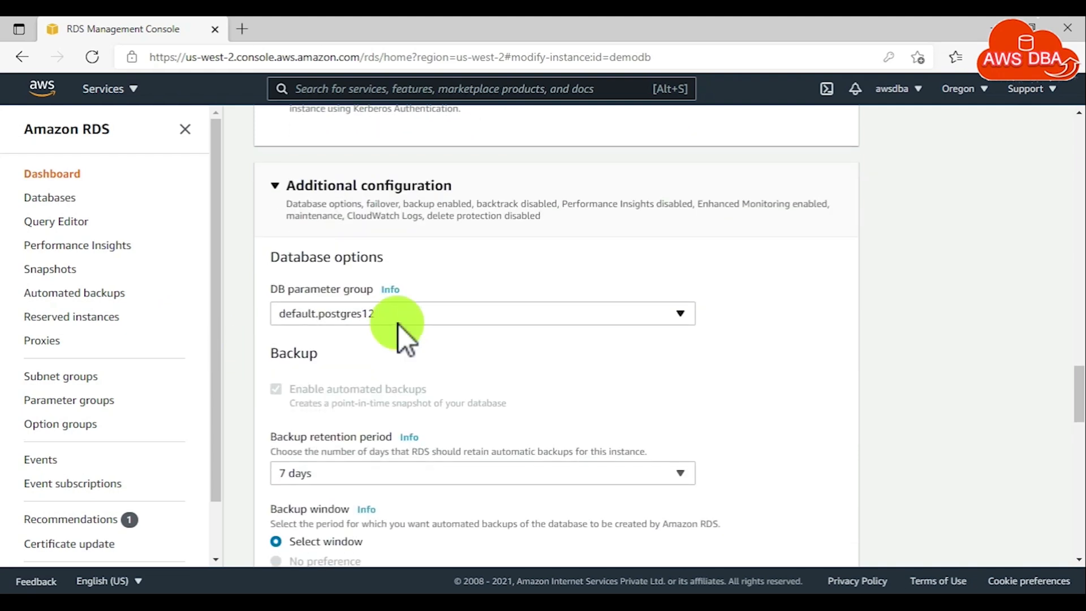
pyautogui.click(482, 313)
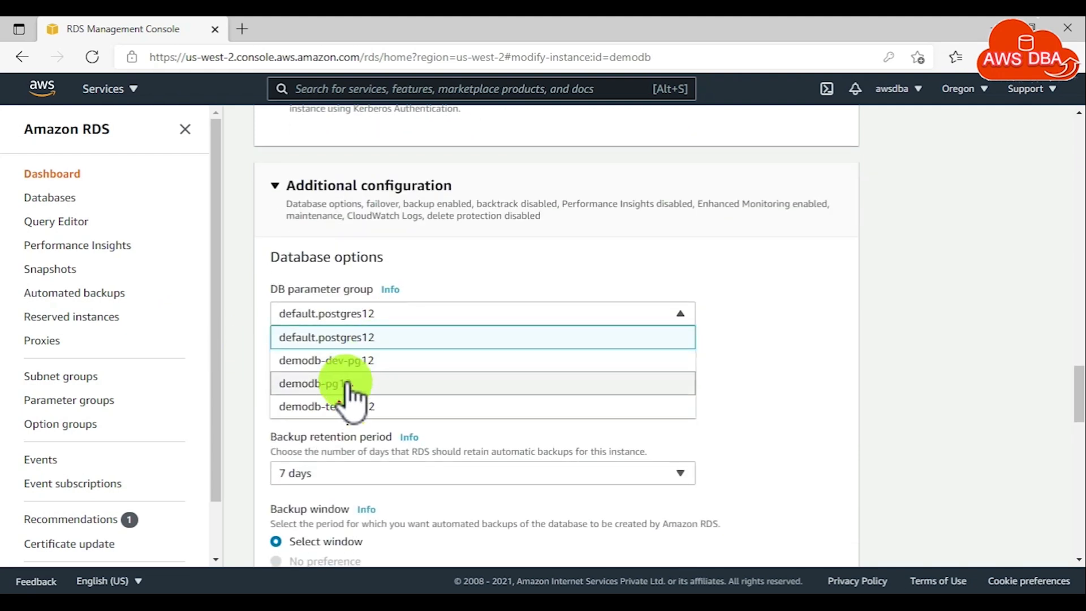
pyautogui.click(326, 383)
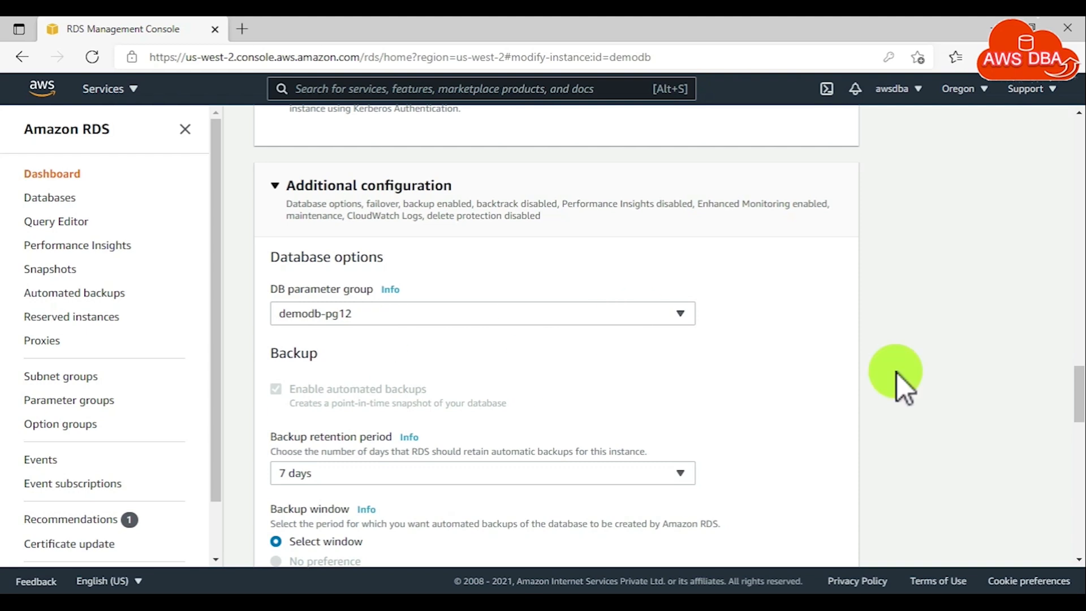
# Step: Set the backup retention period to 0 days
pyautogui.scroll(-3)
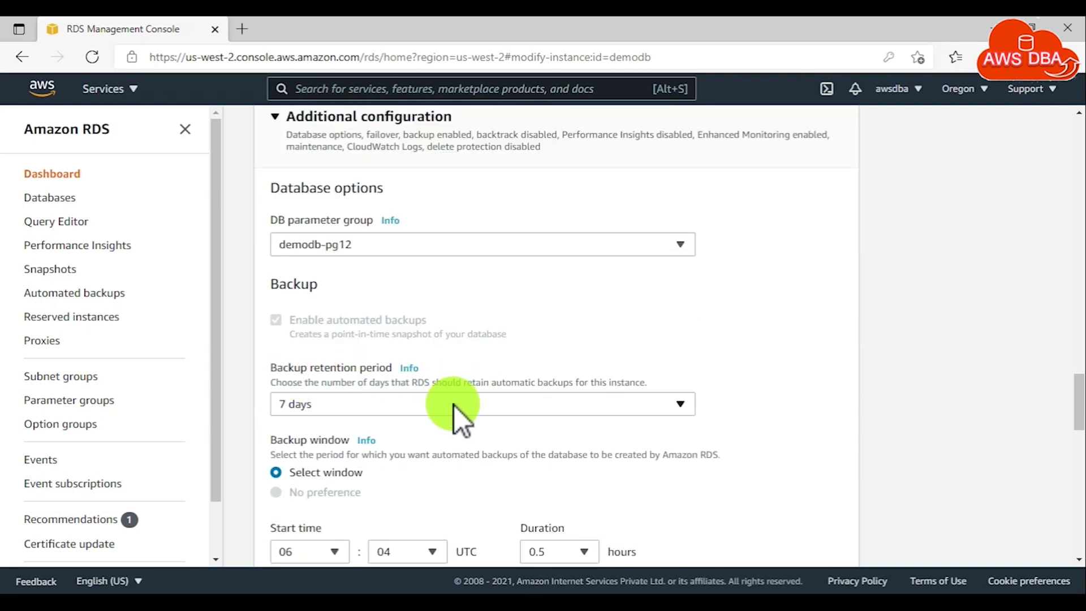
pyautogui.click(481, 404)
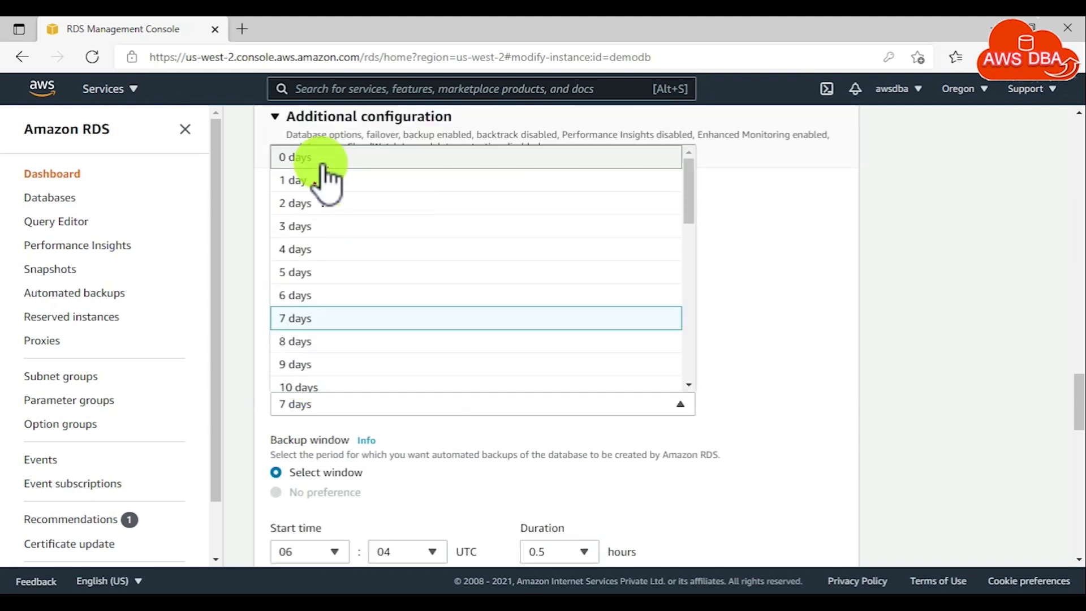
pyautogui.click(293, 156)
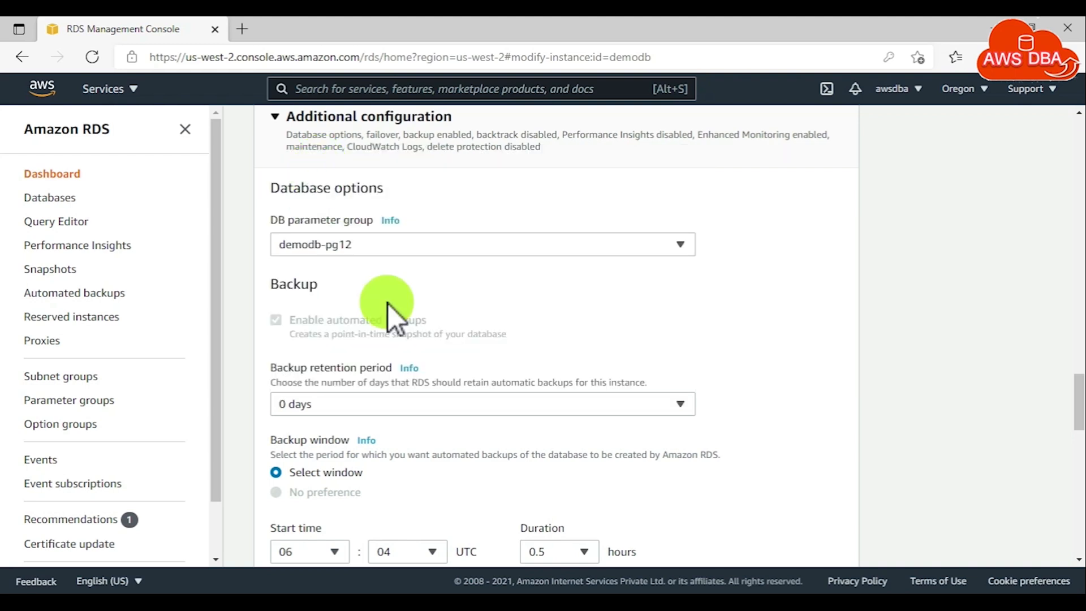
pyautogui.moveTo(407, 421)
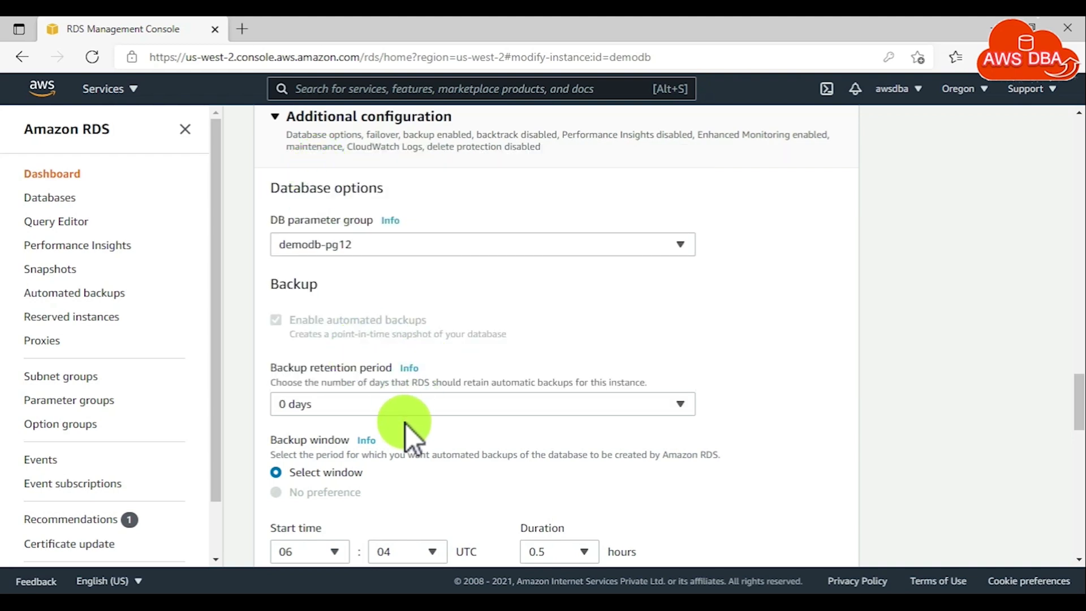
pyautogui.scroll(-3)
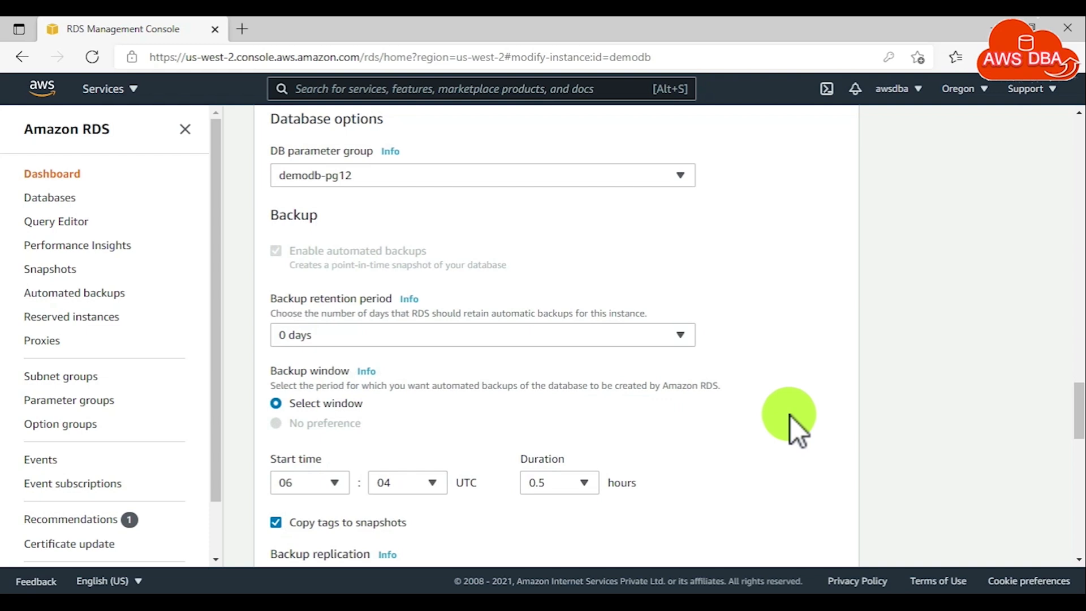
# Step: Enable Performance Insights for demodb and continue to the modification summary
pyautogui.scroll(-3)
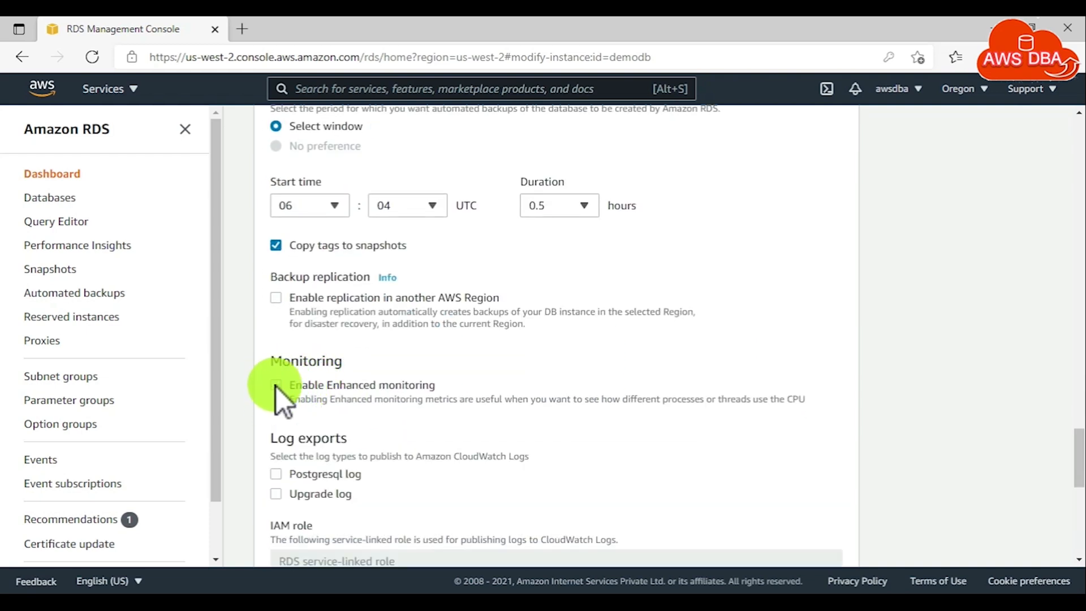
pyautogui.scroll(-3)
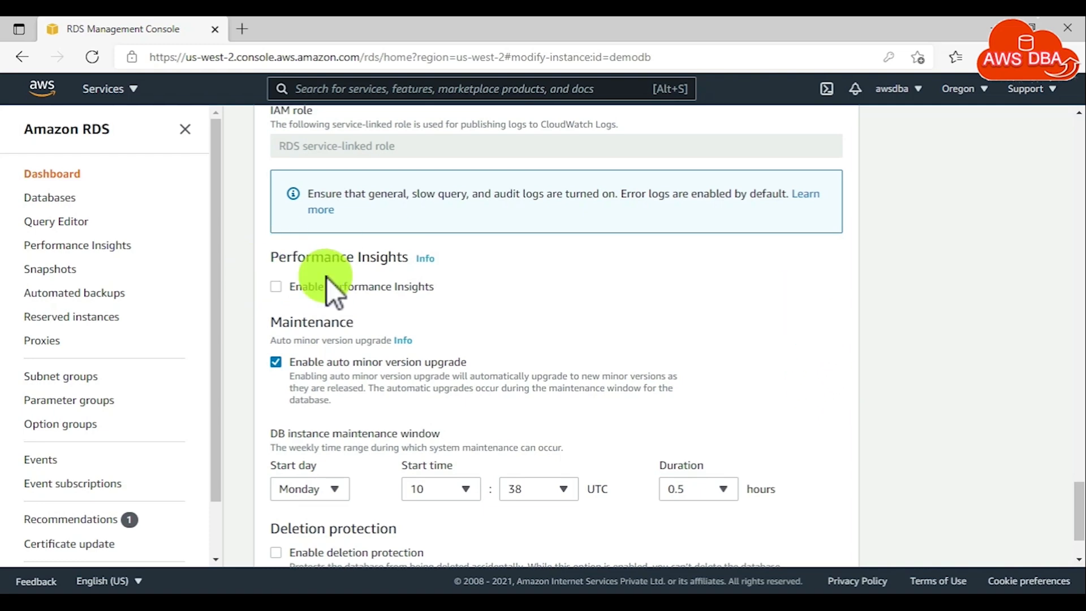
pyautogui.click(276, 286)
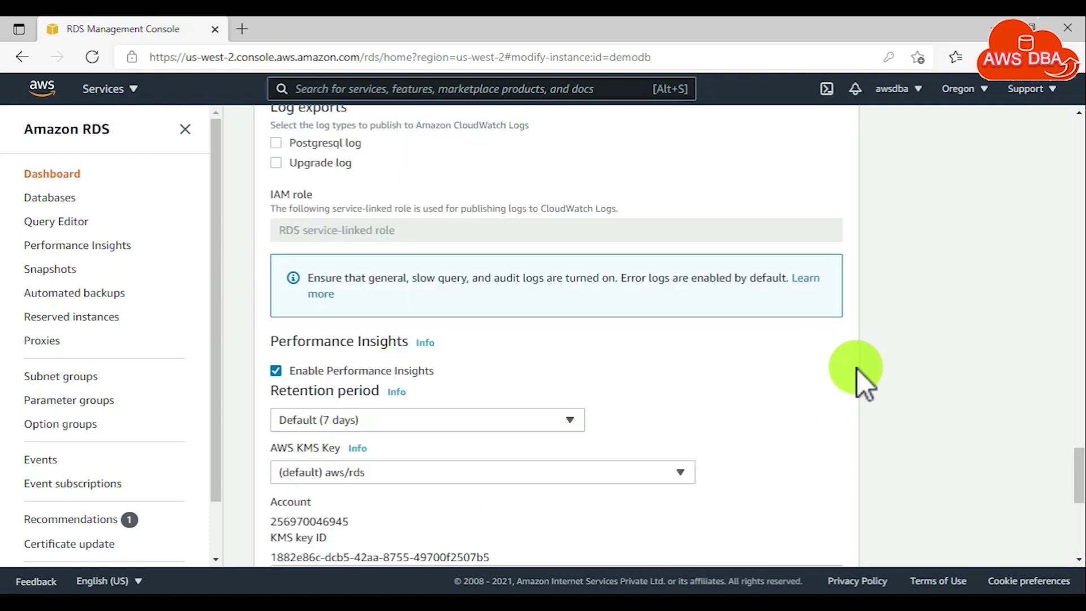
pyautogui.scroll(-3)
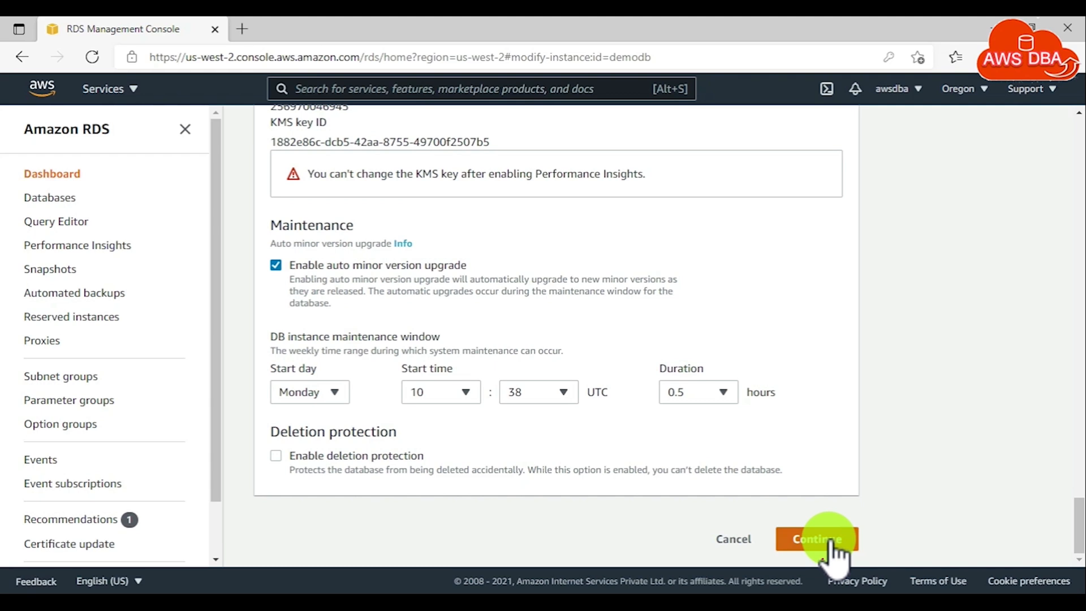
pyautogui.click(815, 539)
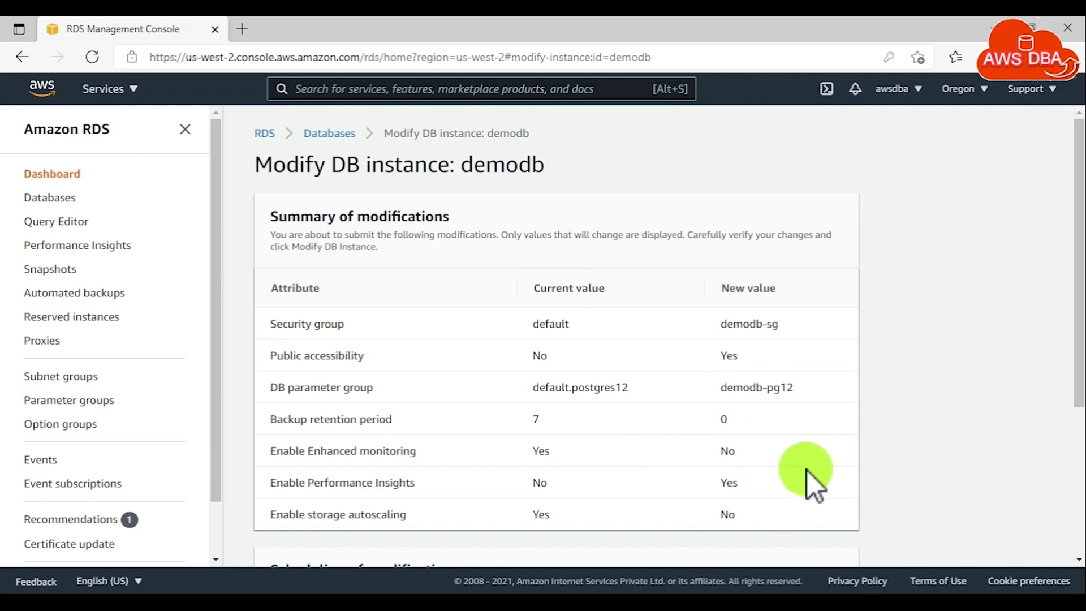
# Step: Choose Apply immediately and submit the demodb modifications, leaving the instance Modifying
pyautogui.scroll(-3)
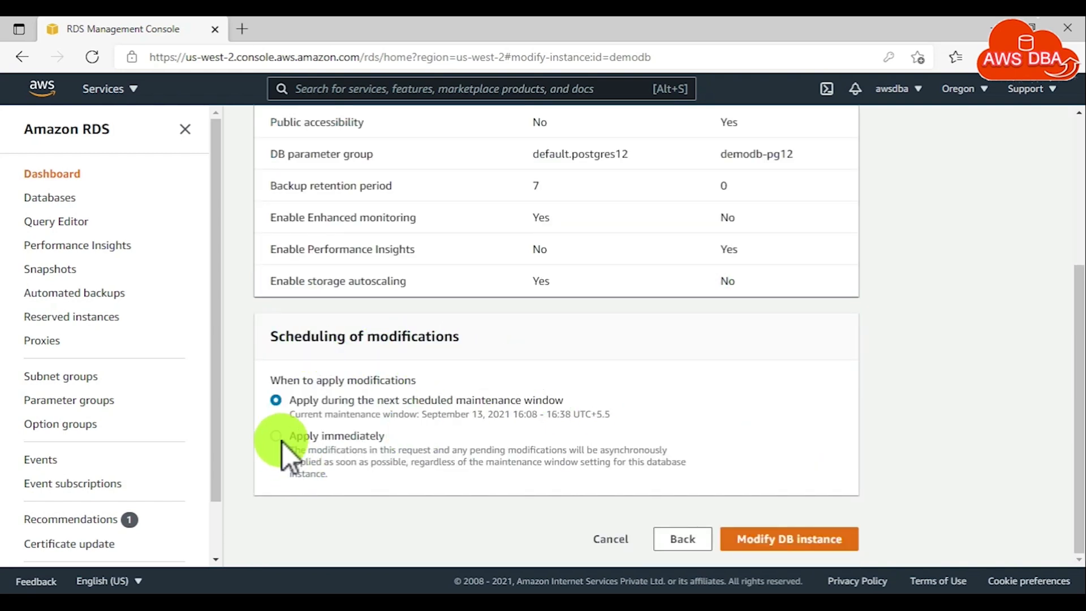
pyautogui.click(276, 435)
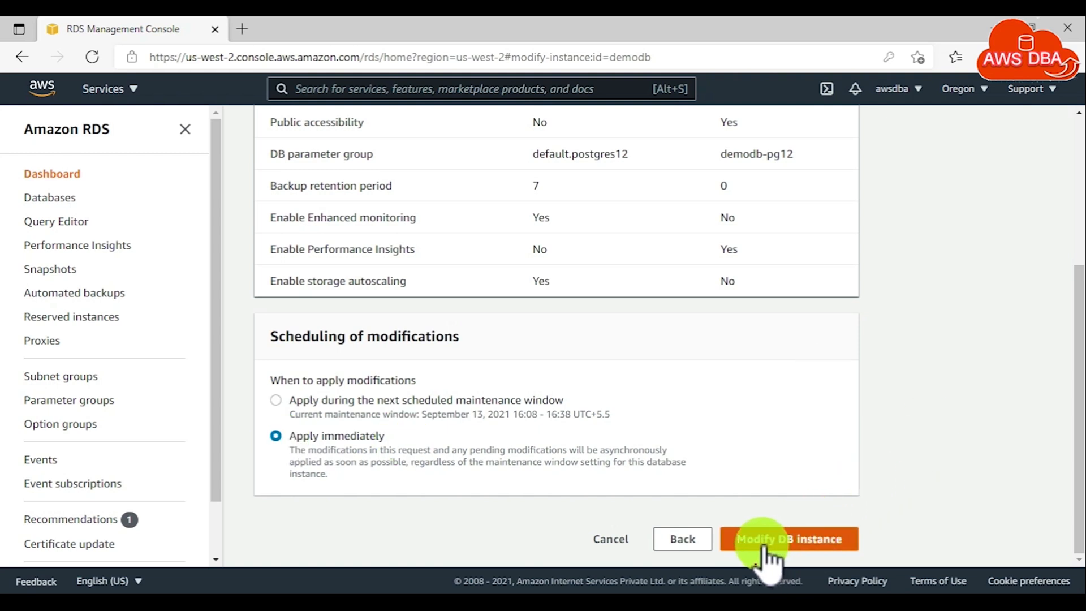
pyautogui.moveTo(910, 436)
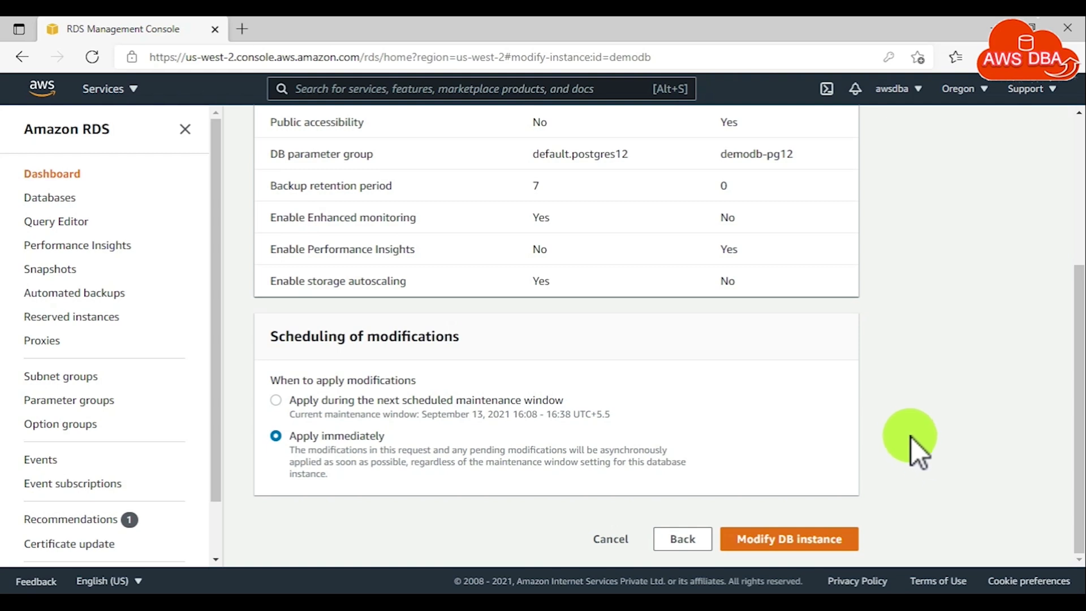
pyautogui.click(788, 538)
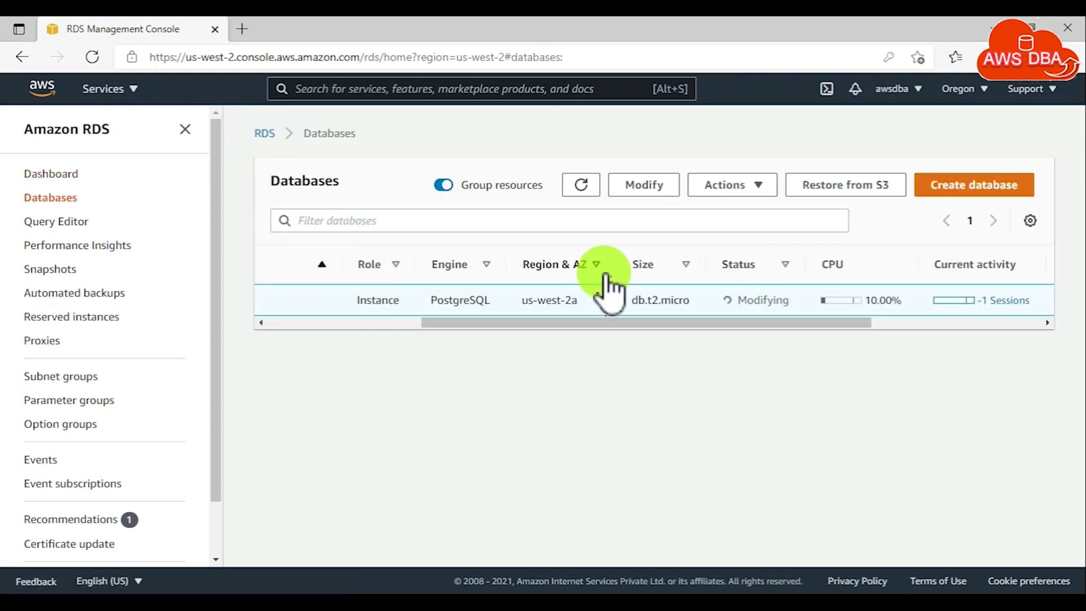
pyautogui.moveTo(752, 246)
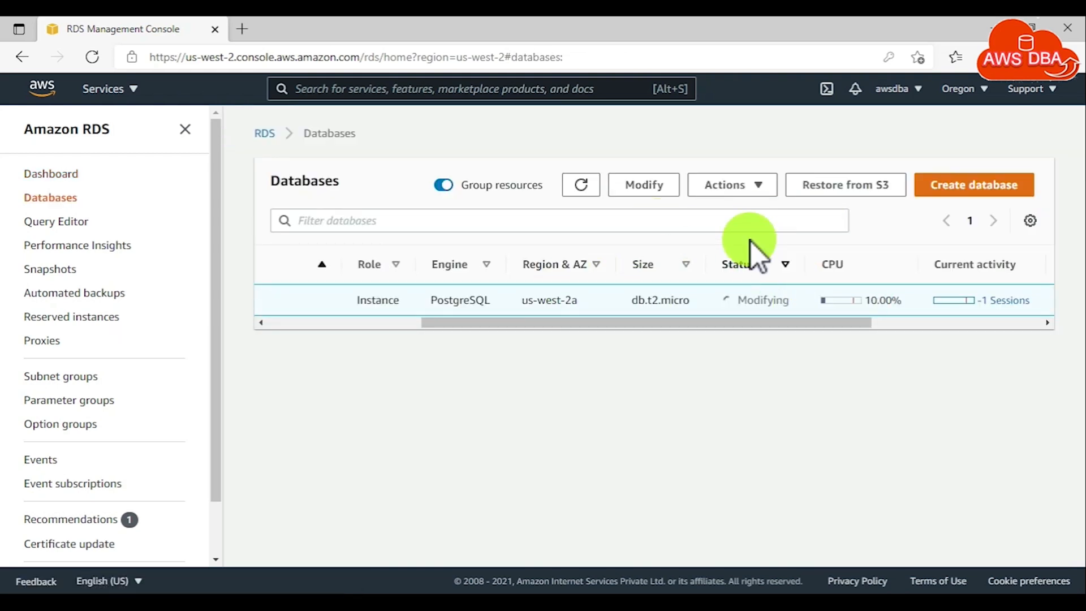